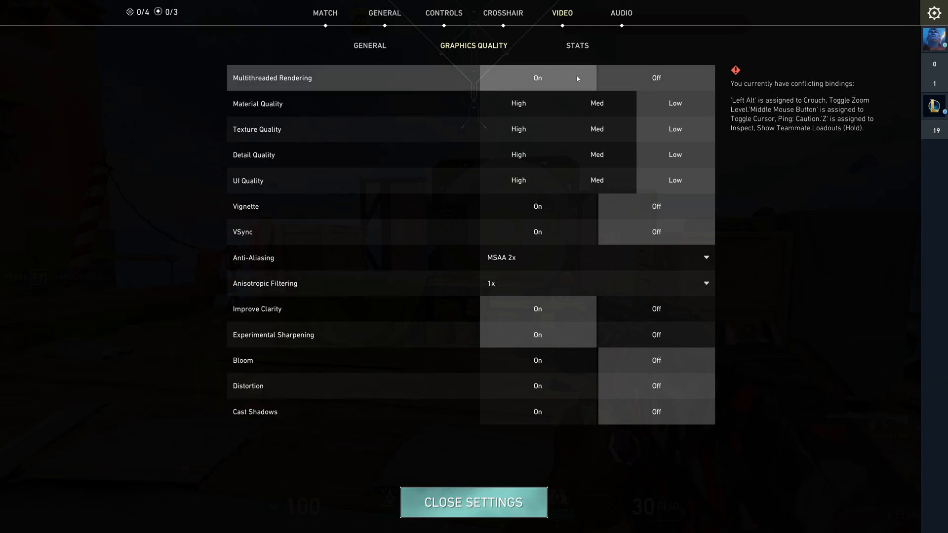
{"action": "mouse_move", "coordinate": [546, 84]}
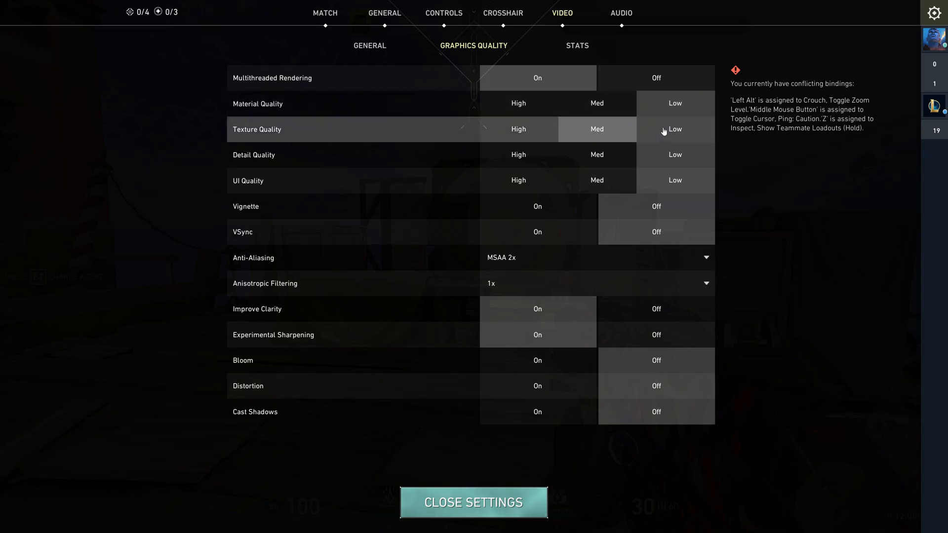
- Set texture, detail and UI quality to Low, anisotropic filtering 1x, cast shadows Off
{"action": "left_click", "coordinate": [675, 129]}
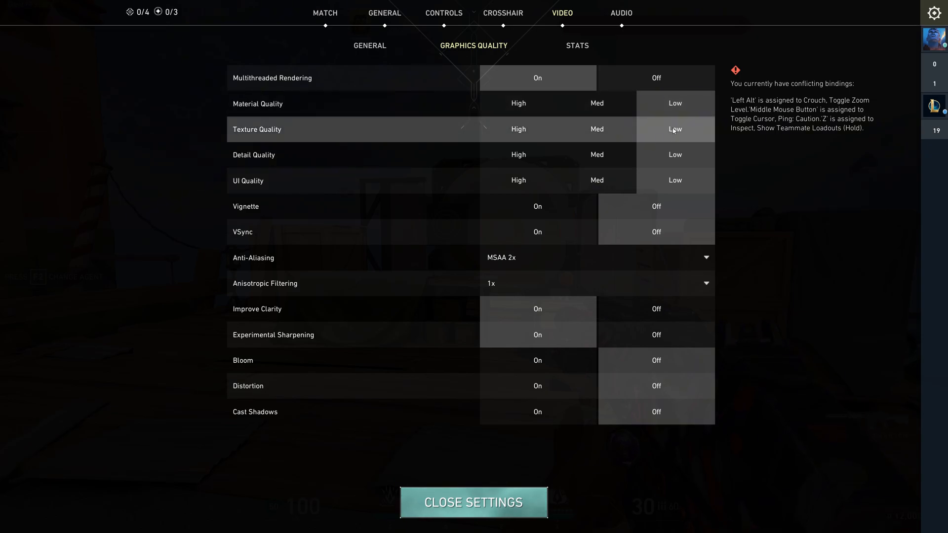
{"action": "mouse_move", "coordinate": [673, 154]}
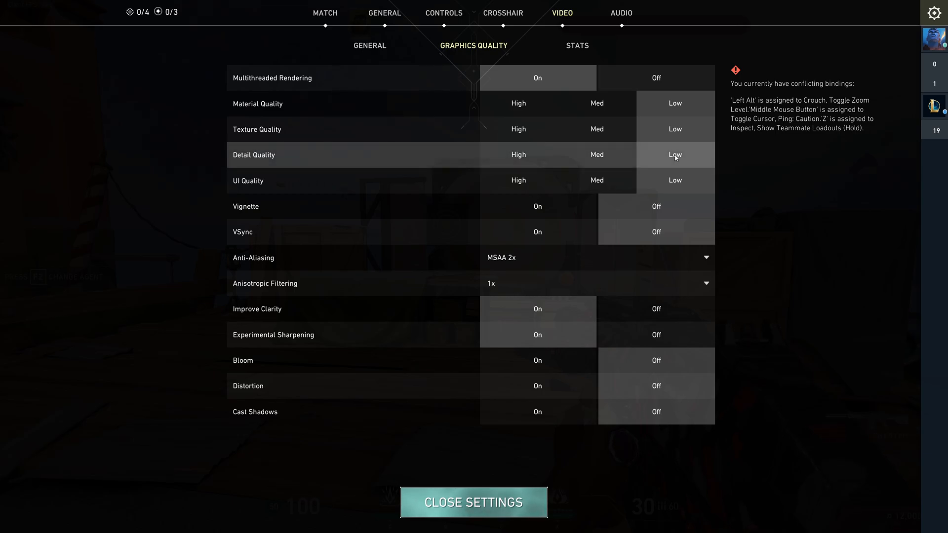
{"action": "left_click", "coordinate": [596, 181]}
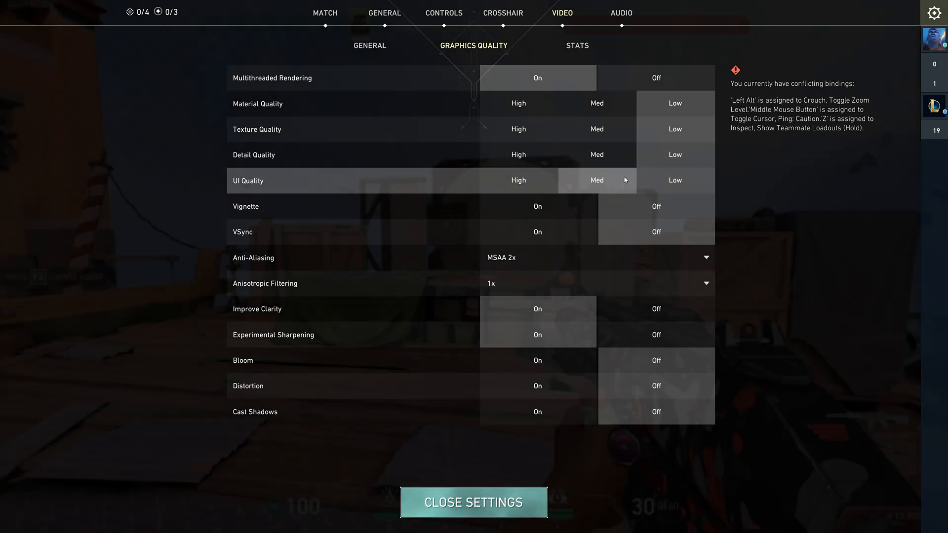
{"action": "left_click", "coordinate": [674, 180]}
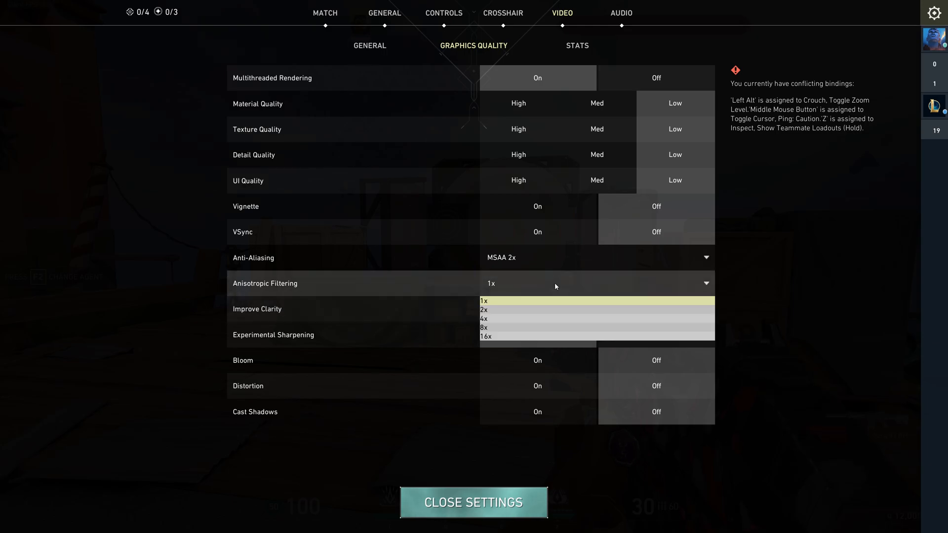
{"action": "left_click", "coordinate": [484, 301]}
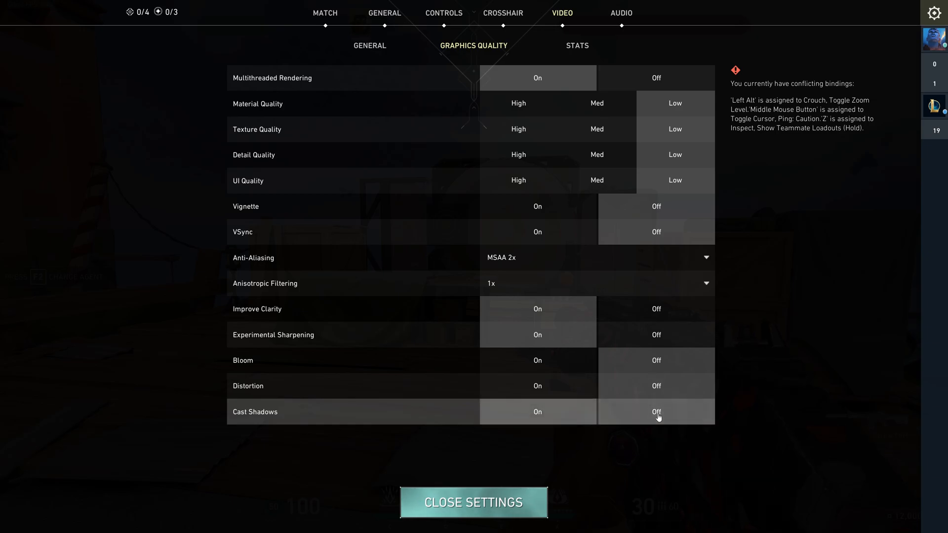
{"action": "left_click", "coordinate": [536, 412]}
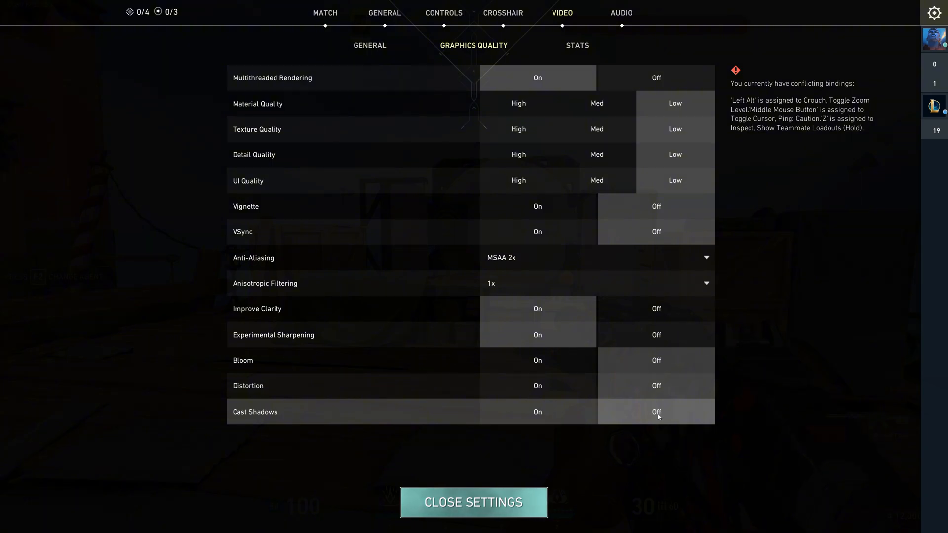
{"action": "left_click", "coordinate": [369, 45]}
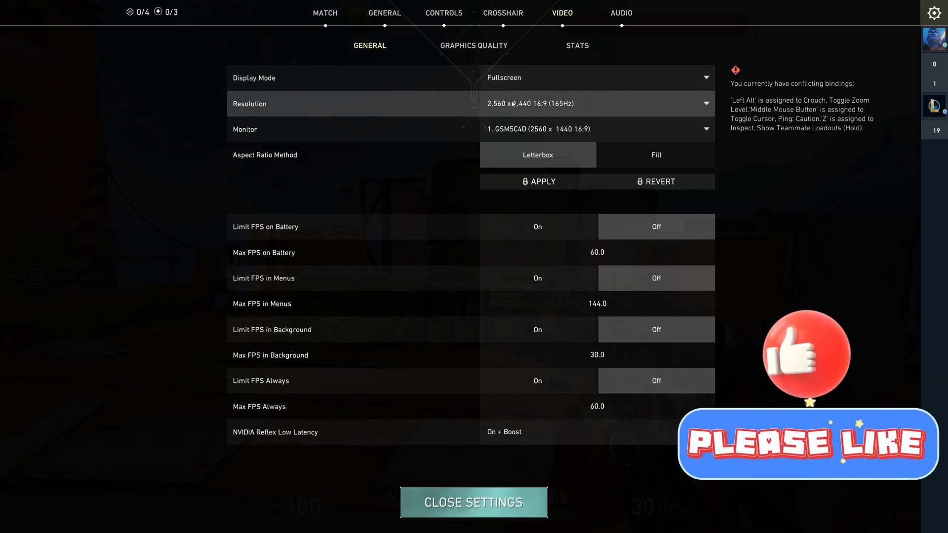
- Keep 2560x1440 resolution, leave Limit FPS Always off, and set NVIDIA Reflex to On + Boost
{"action": "left_click", "coordinate": [595, 104]}
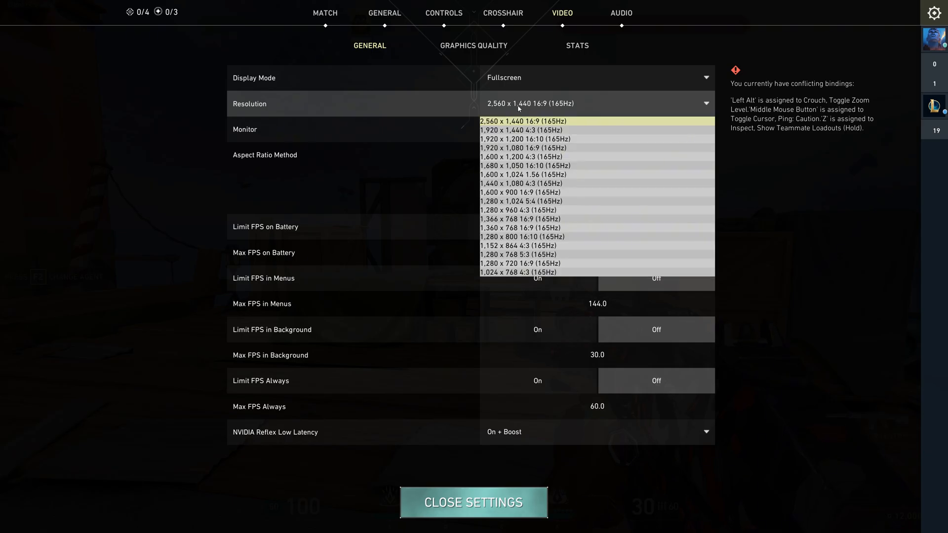
{"action": "left_click", "coordinate": [523, 121]}
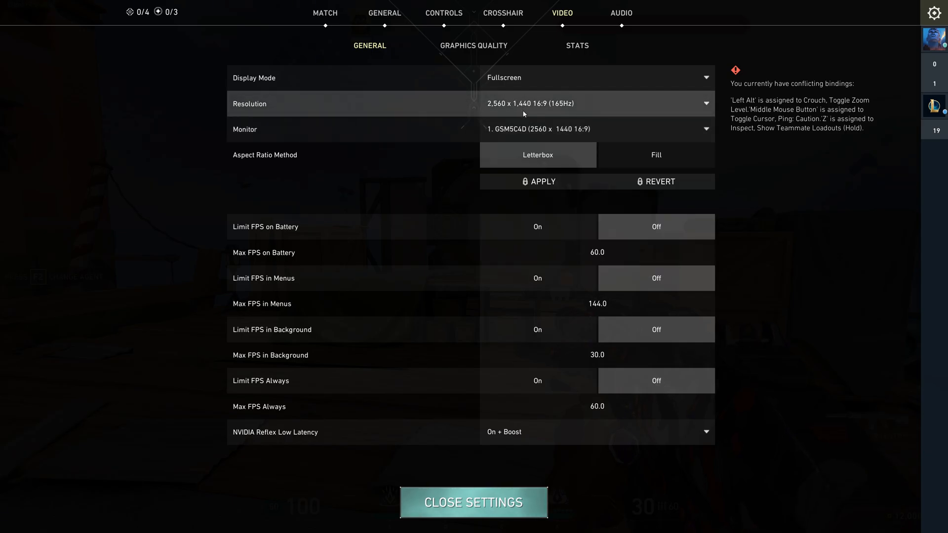
{"action": "mouse_move", "coordinate": [662, 300]}
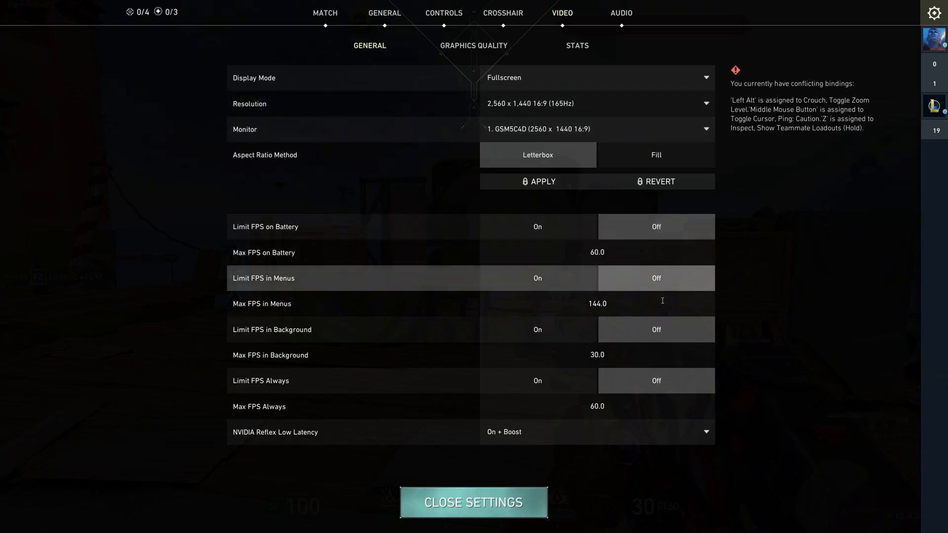
{"action": "mouse_move", "coordinate": [643, 394]}
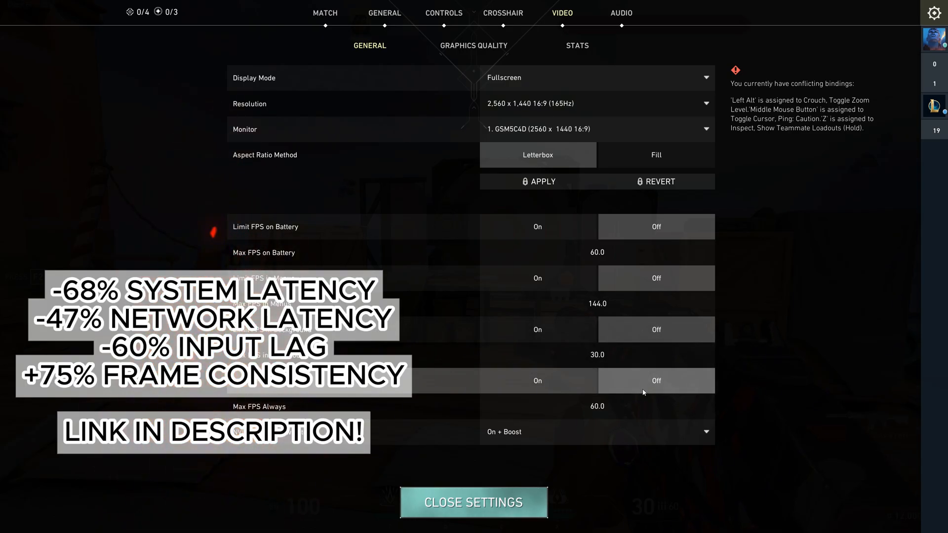
{"action": "left_click", "coordinate": [596, 432]}
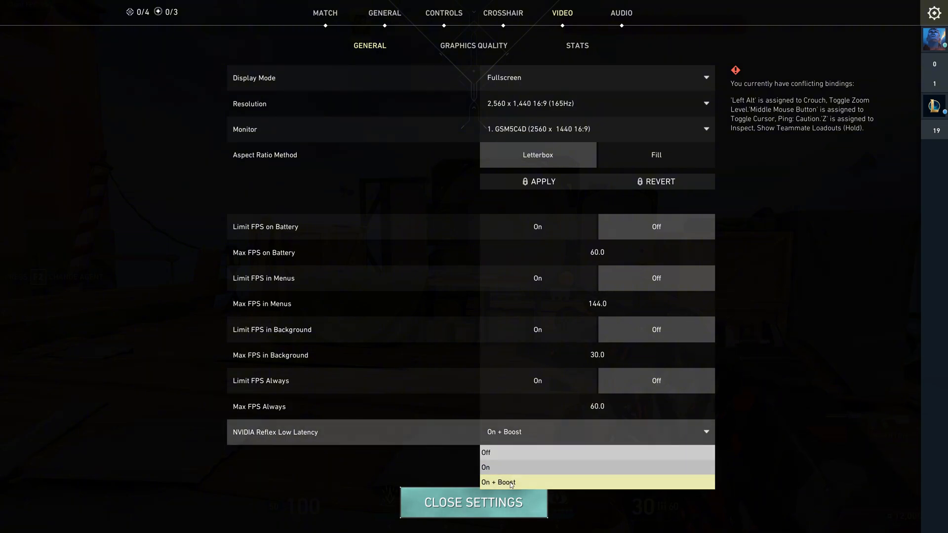
{"action": "left_click", "coordinate": [497, 481]}
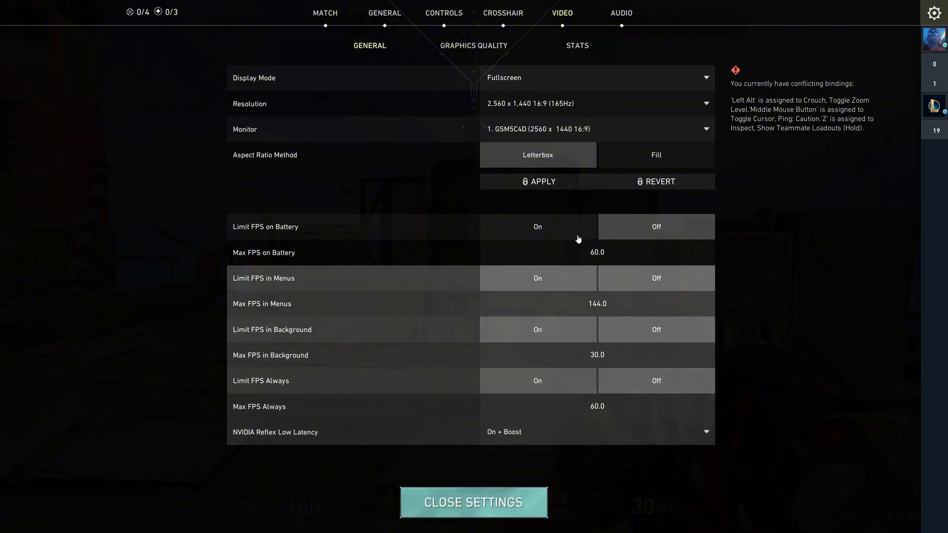
{"action": "left_click", "coordinate": [384, 12]}
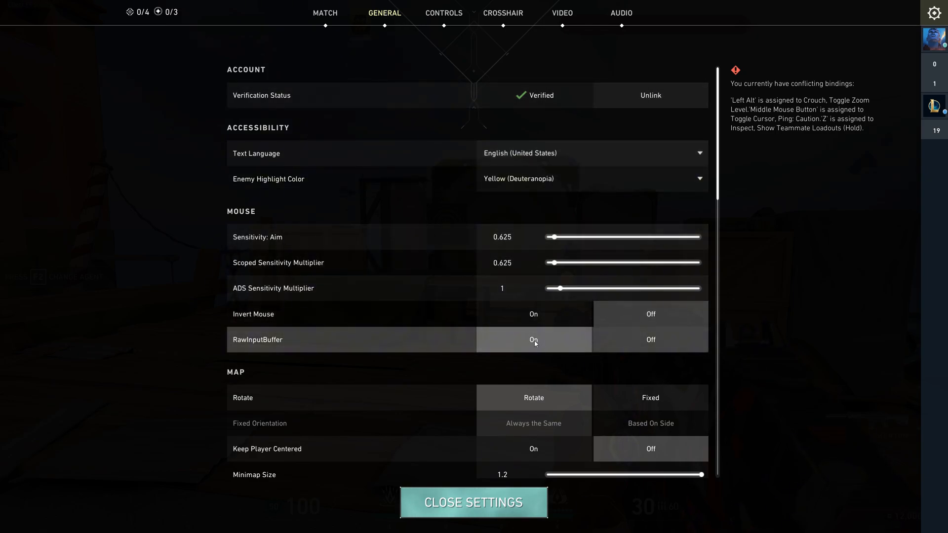
{"action": "mouse_move", "coordinate": [609, 364]}
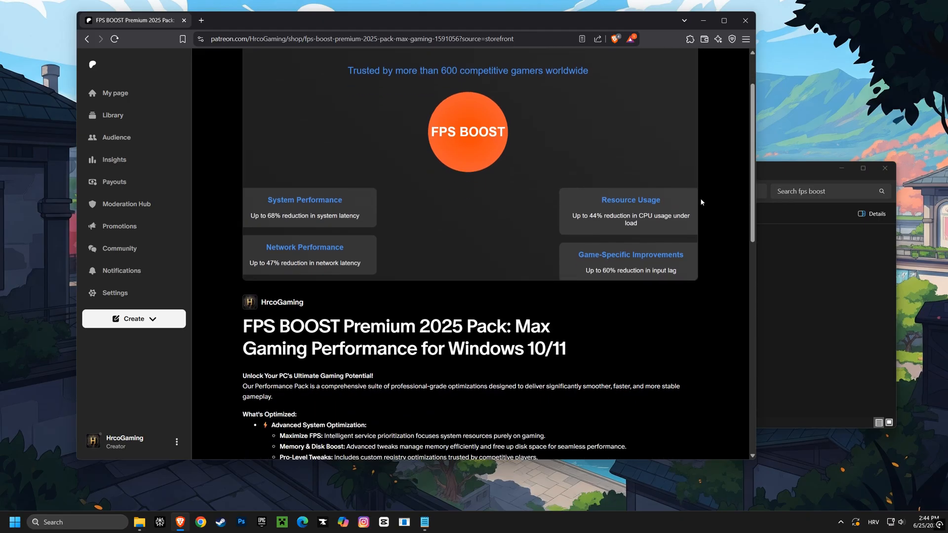
- Scroll the FPS BOOST Premium 2025 Pack page and view its downloadable files
{"action": "scroll", "scroll_direction": "down", "scroll_amount": 3}
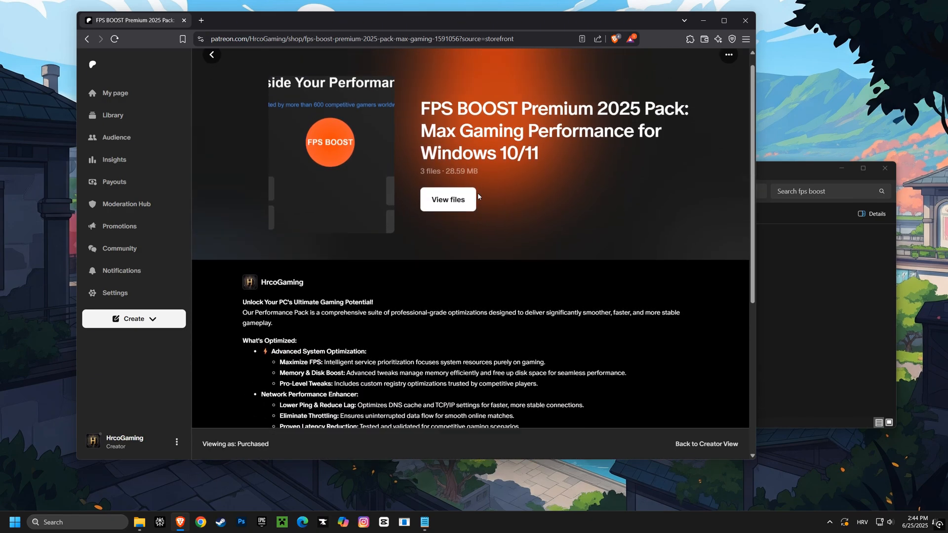
{"action": "left_click", "coordinate": [447, 199]}
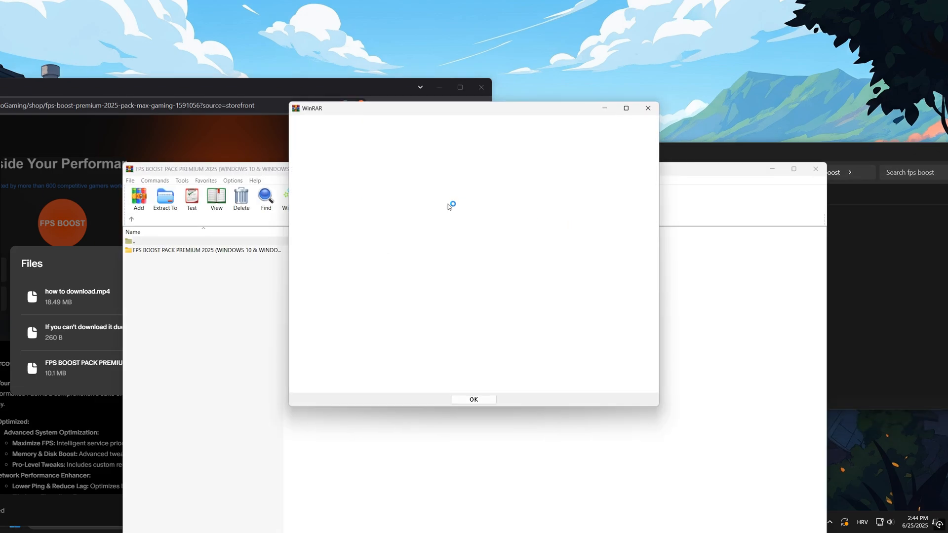
- Extract the FPS BOOST pack folder with WinRAR and browse into WINDOWS 11 > 1 - Start
{"action": "left_click", "coordinate": [473, 399]}
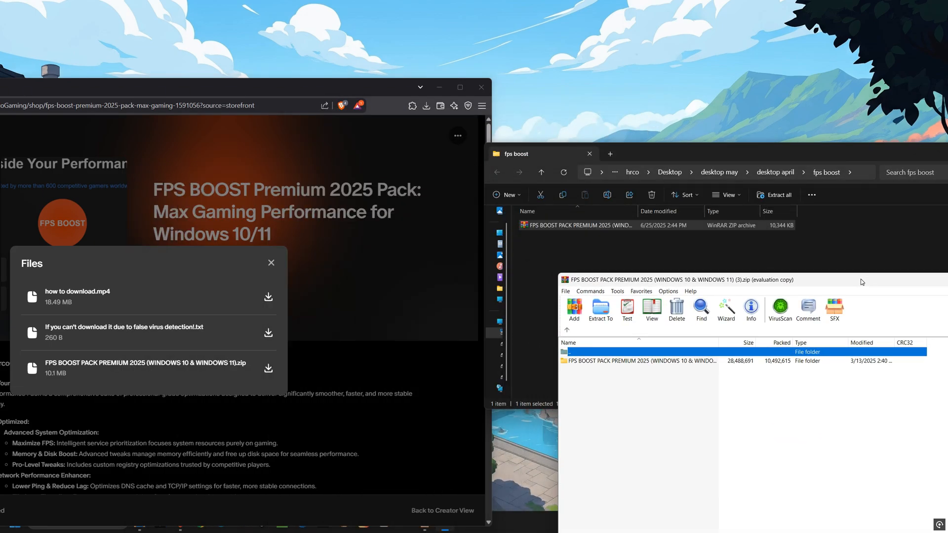
{"action": "left_click", "coordinate": [640, 361]}
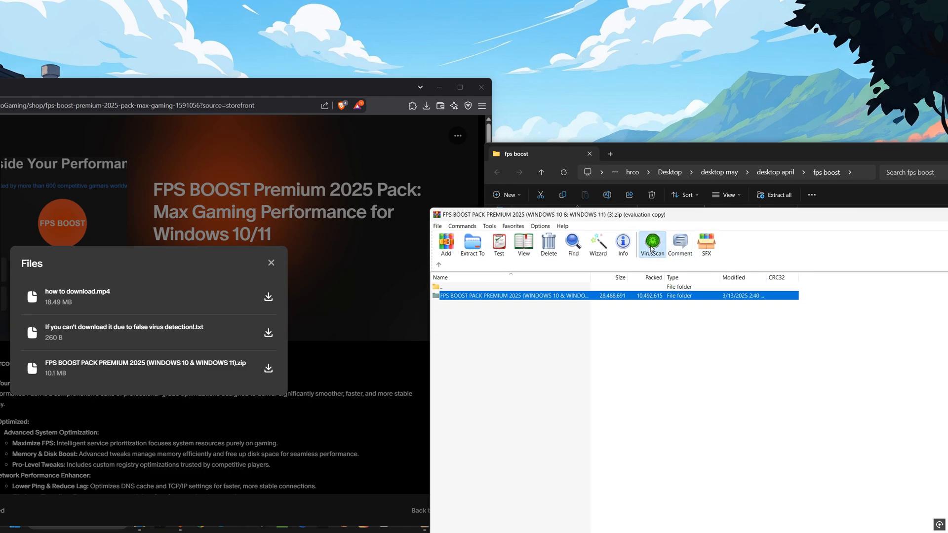
{"action": "left_click", "coordinate": [651, 245]}
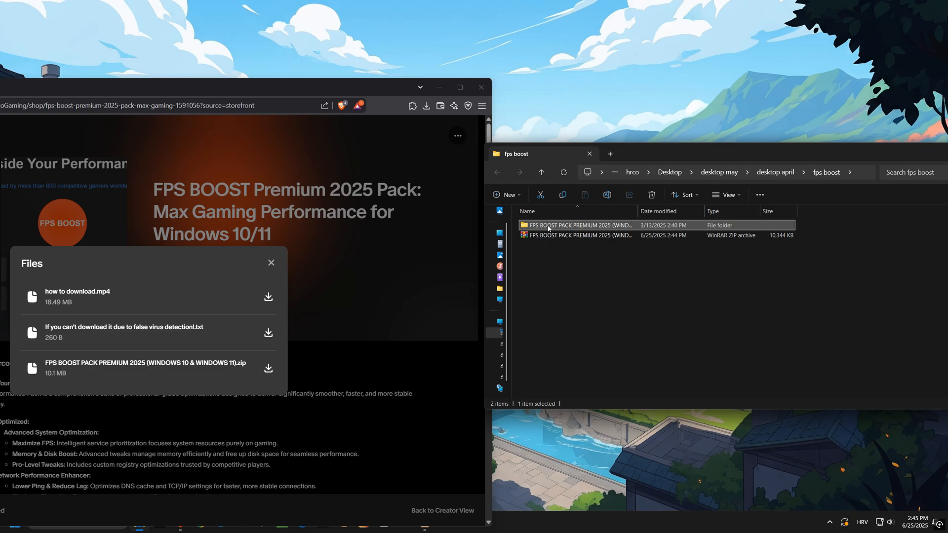
{"action": "double_click", "coordinate": [574, 225]}
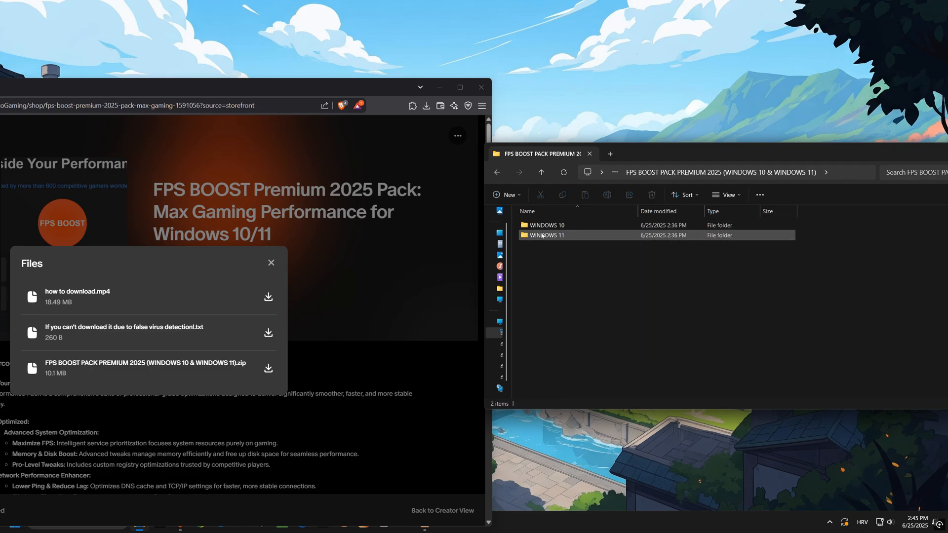
{"action": "double_click", "coordinate": [544, 235]}
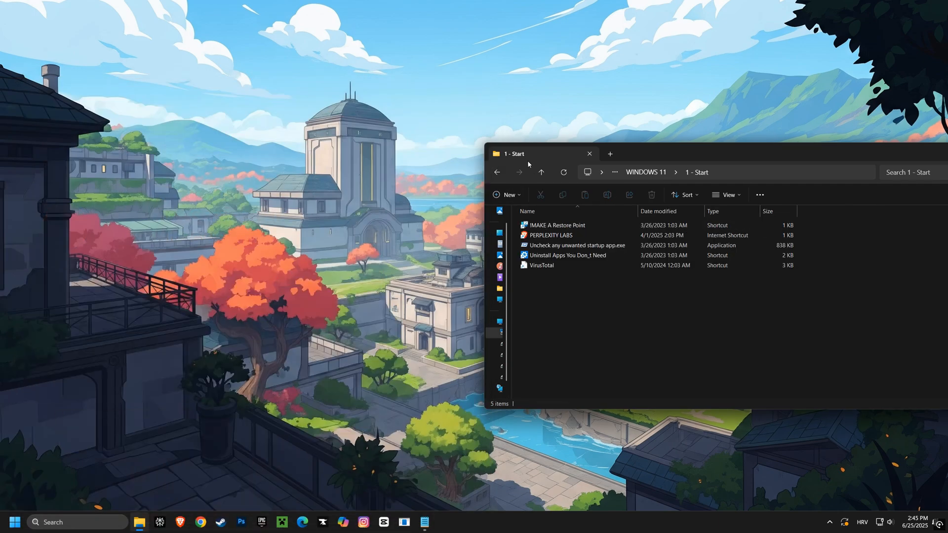
- Create a System Protection restore point described 'valorant before optimisation'
{"action": "double_click", "coordinate": [556, 225]}
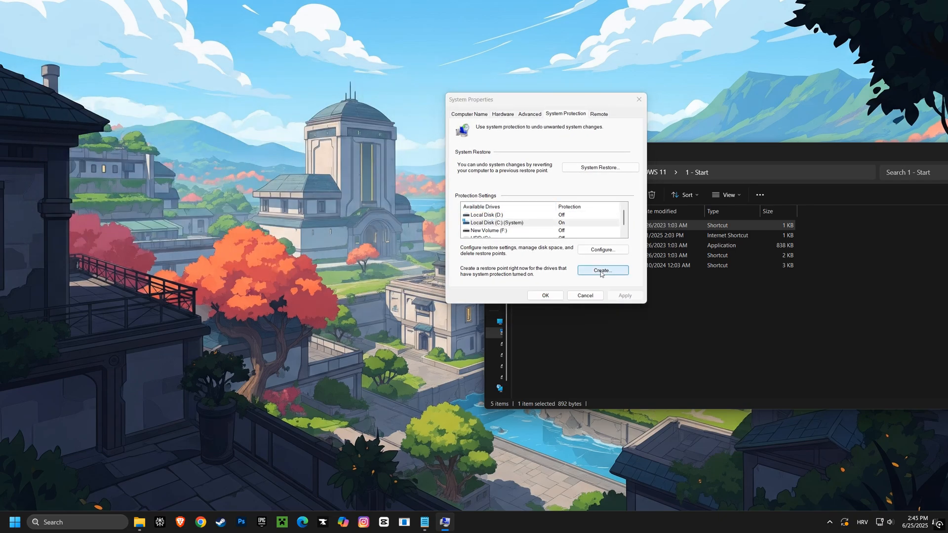
{"action": "left_click", "coordinate": [602, 270]}
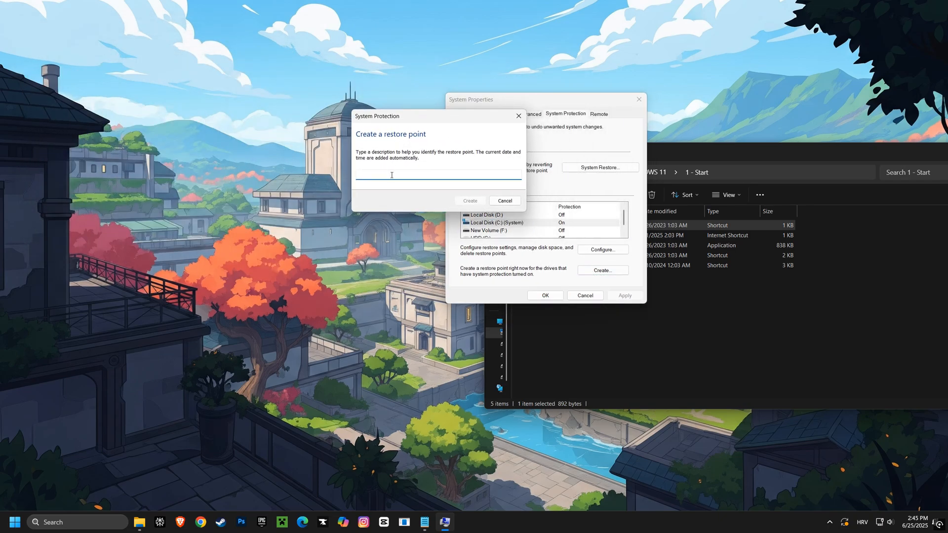
{"action": "type", "text": "valorant before optimisa"}
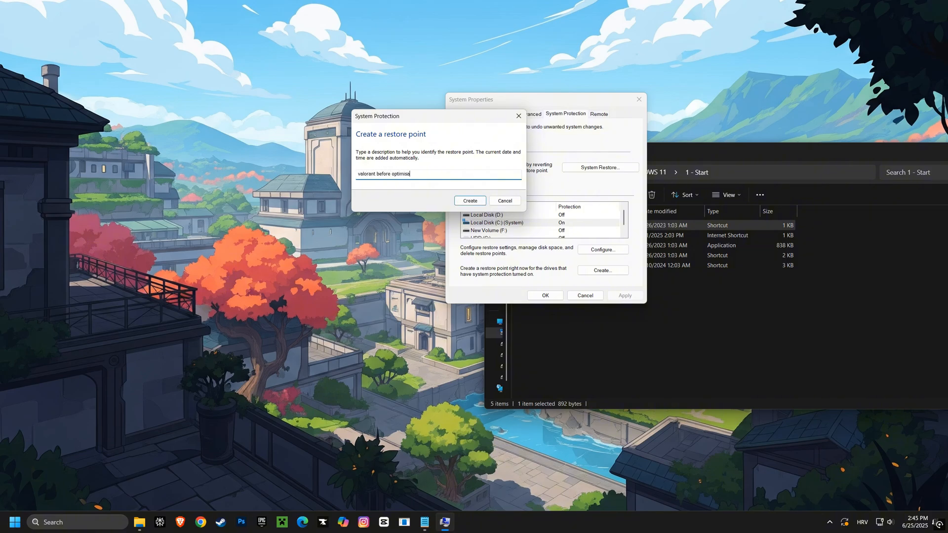
{"action": "type", "text": "tion"}
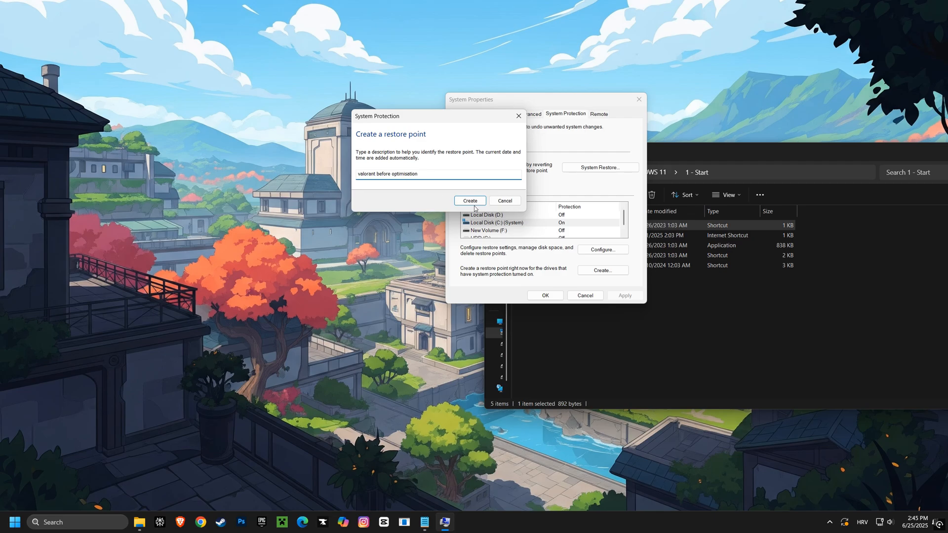
{"action": "left_click", "coordinate": [469, 200]}
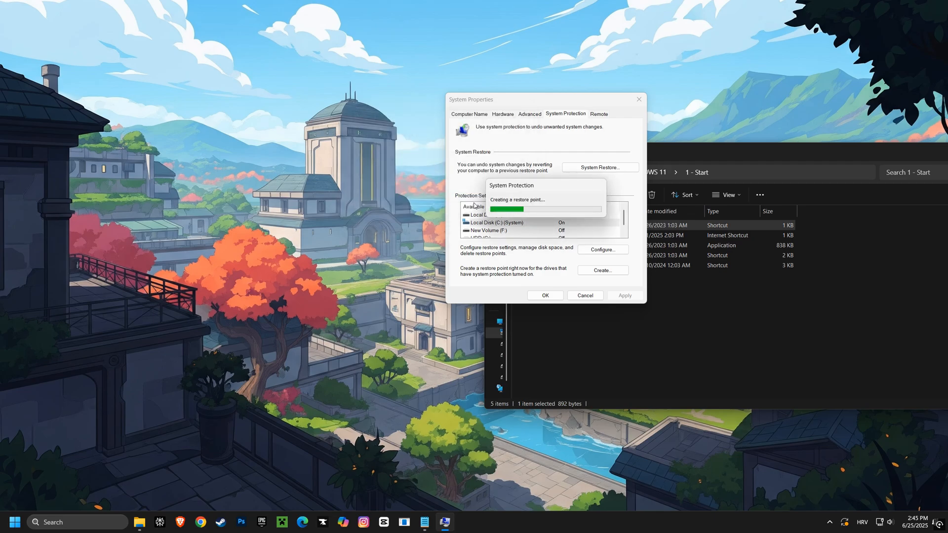
{"action": "left_click", "coordinate": [599, 167]}
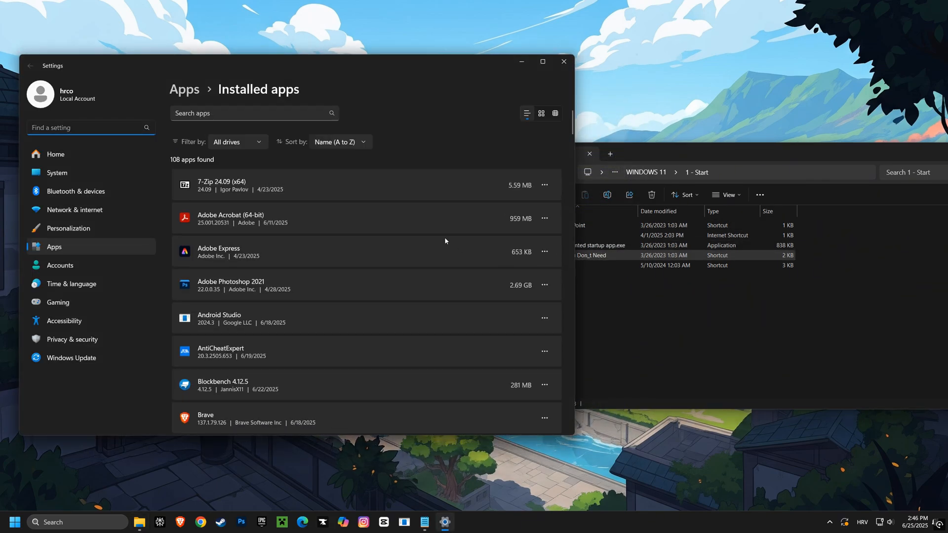
- Scroll the 108 installed apps and show CapCut's Modify/Uninstall options
{"action": "scroll", "scroll_direction": "down", "scroll_amount": 3}
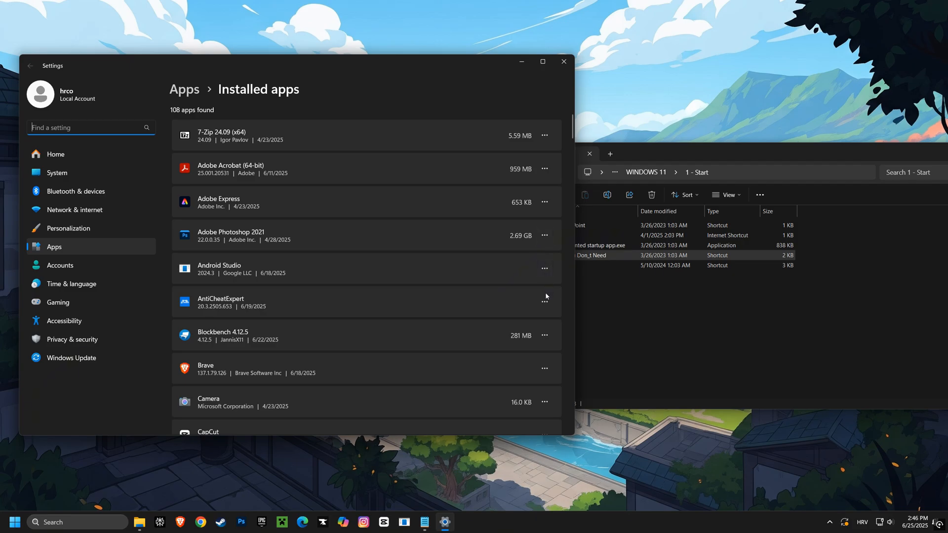
{"action": "scroll", "scroll_direction": "down", "scroll_amount": 3}
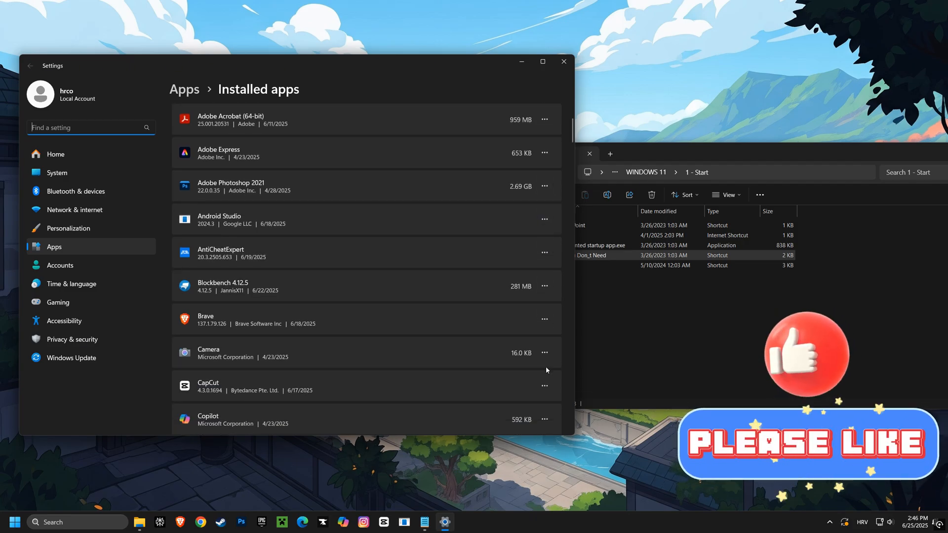
{"action": "left_click", "coordinate": [544, 386]}
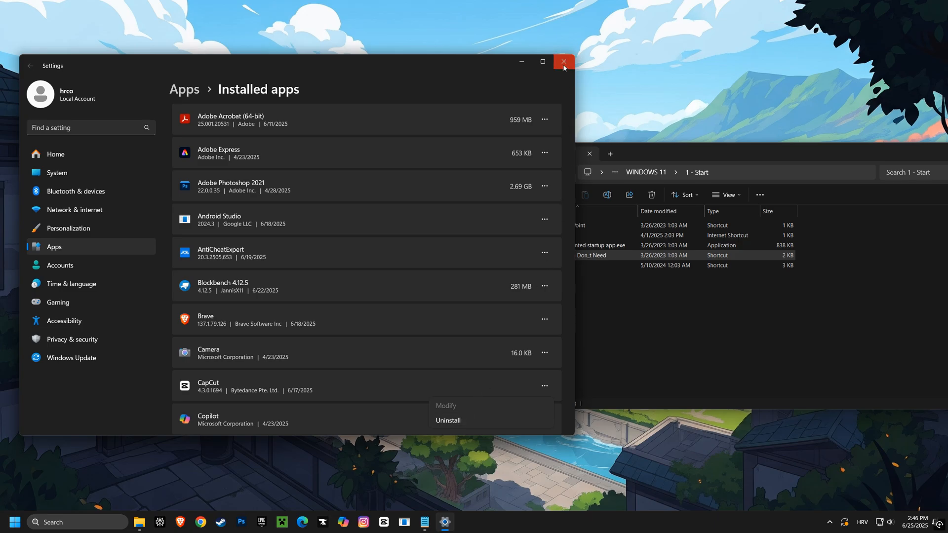
- Close Settings, enter 2 - BASIC WINDOWS OPTIMISATION, and open the Perplexity Playground link
{"action": "left_click", "coordinate": [562, 62]}
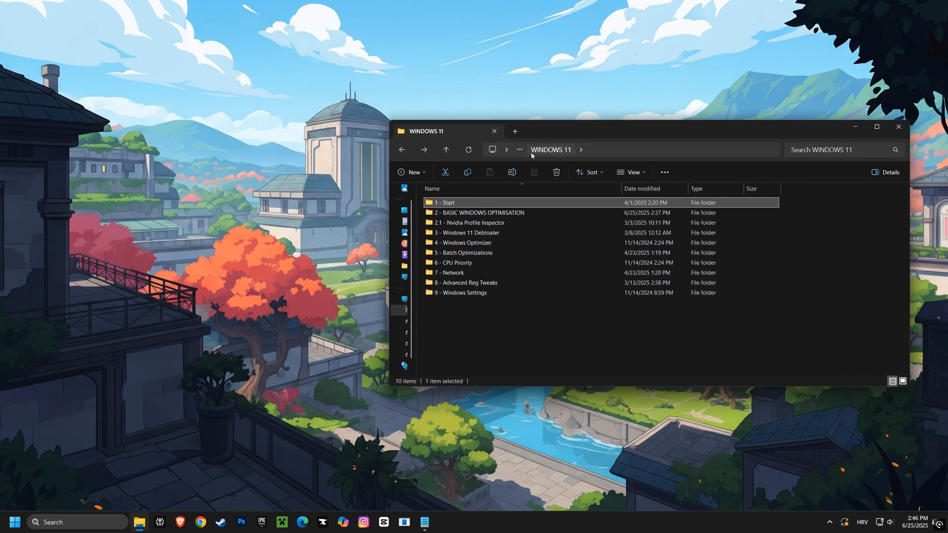
{"action": "double_click", "coordinate": [477, 212]}
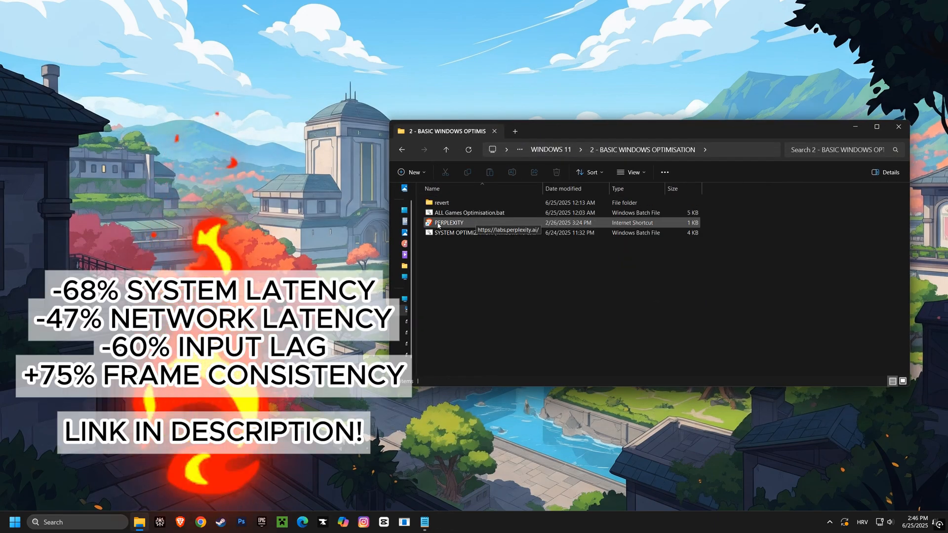
{"action": "double_click", "coordinate": [449, 223]}
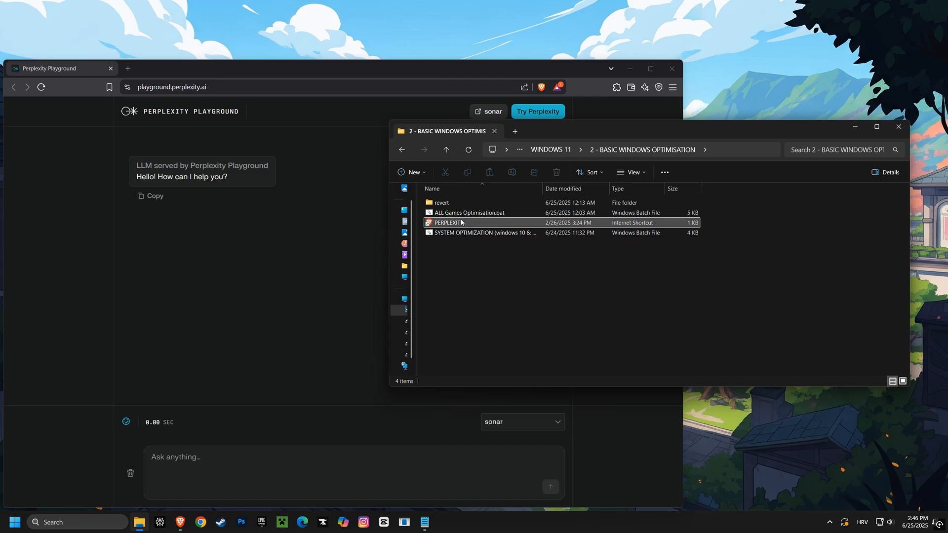
- Open ALL Games Optimisation.bat in Notepad and copy its entire text
{"action": "right_click", "coordinate": [447, 223]}
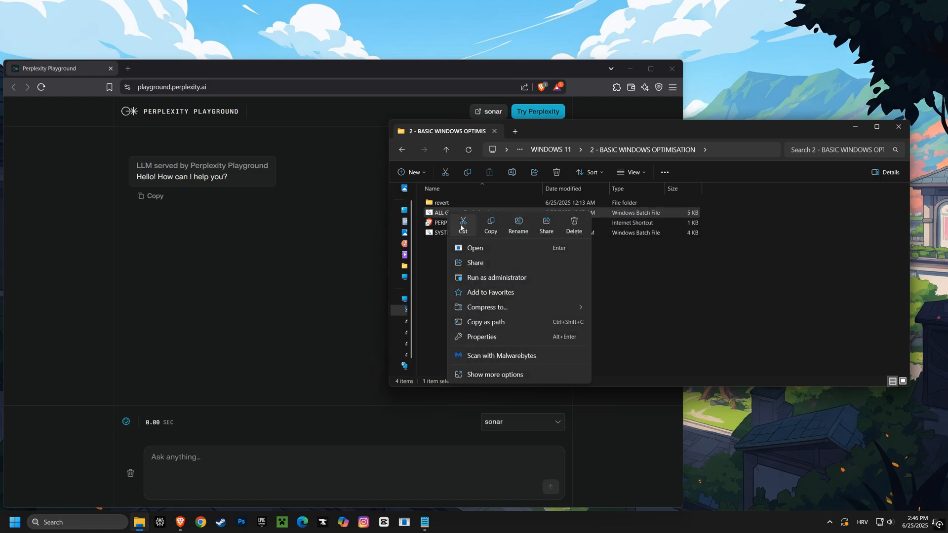
{"action": "left_click", "coordinate": [494, 374]}
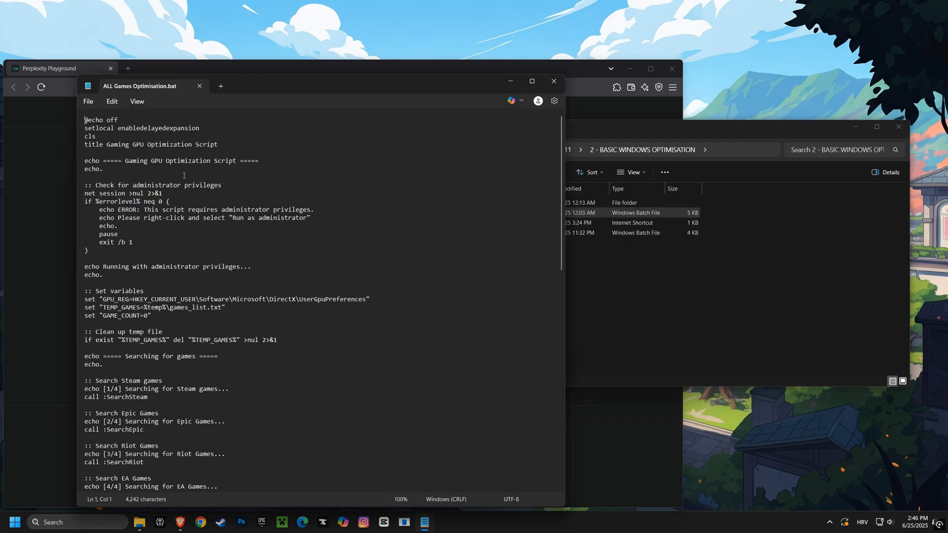
{"action": "key", "text": "ctrl+a"}
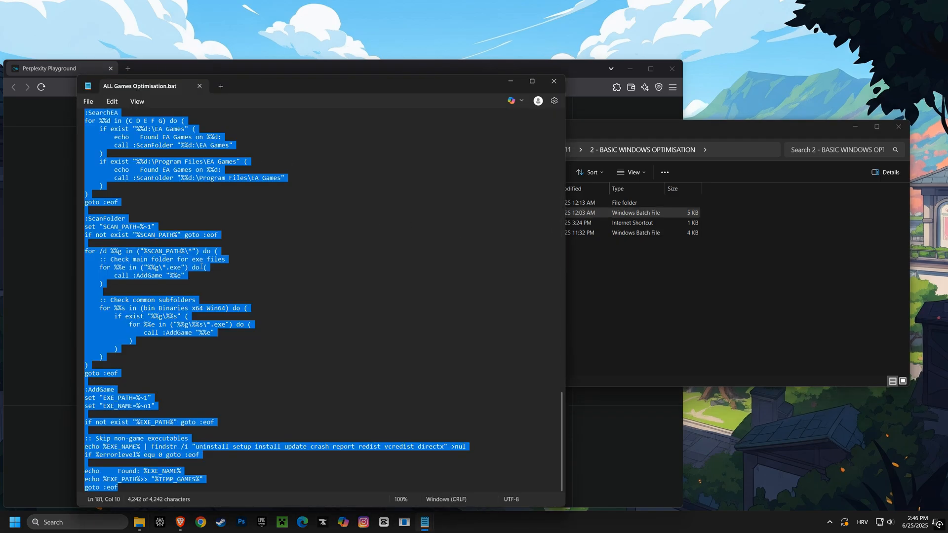
{"action": "right_click", "coordinate": [181, 242]}
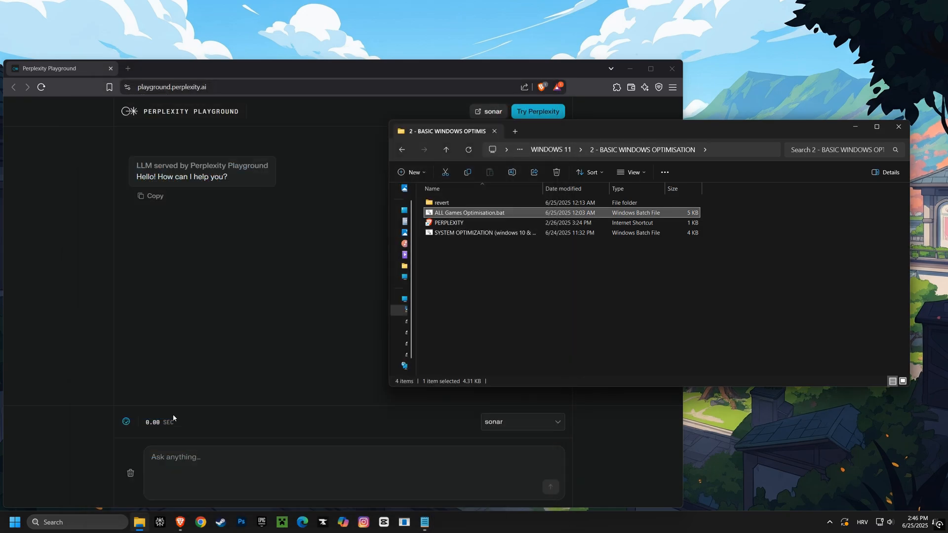
- Ask Perplexity 'virus or malware;' about the pasted script and highlight its benign verdict
{"action": "type", "text": "virus"}
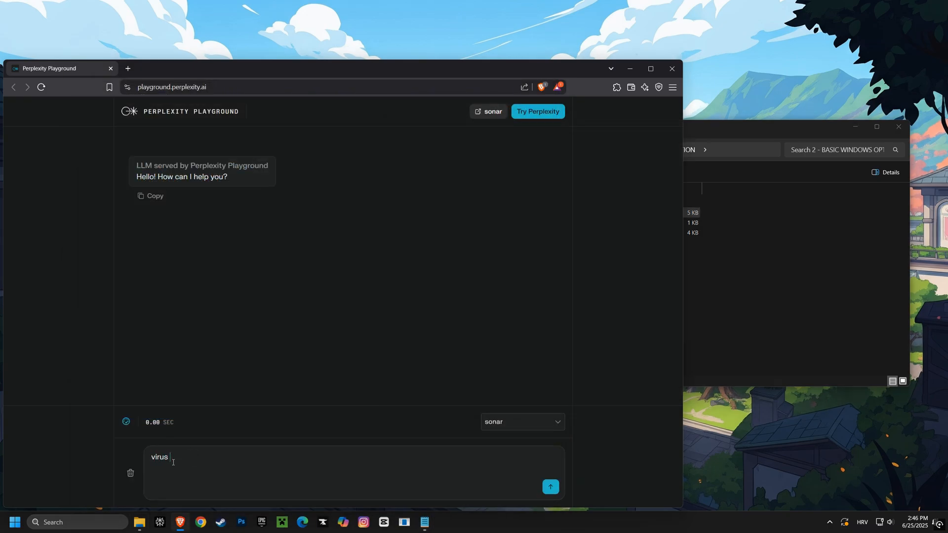
{"action": "type", "text": "or malware"}
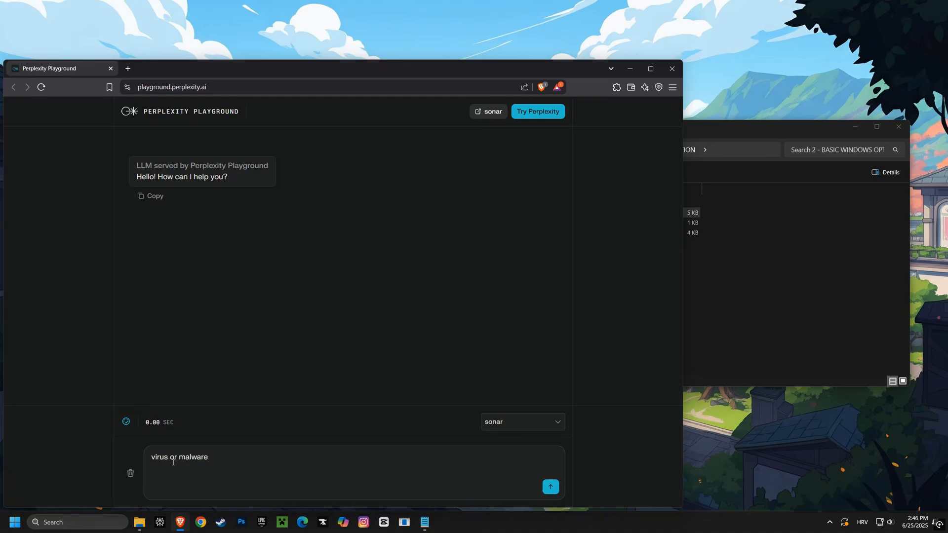
{"action": "type", "text": ";"}
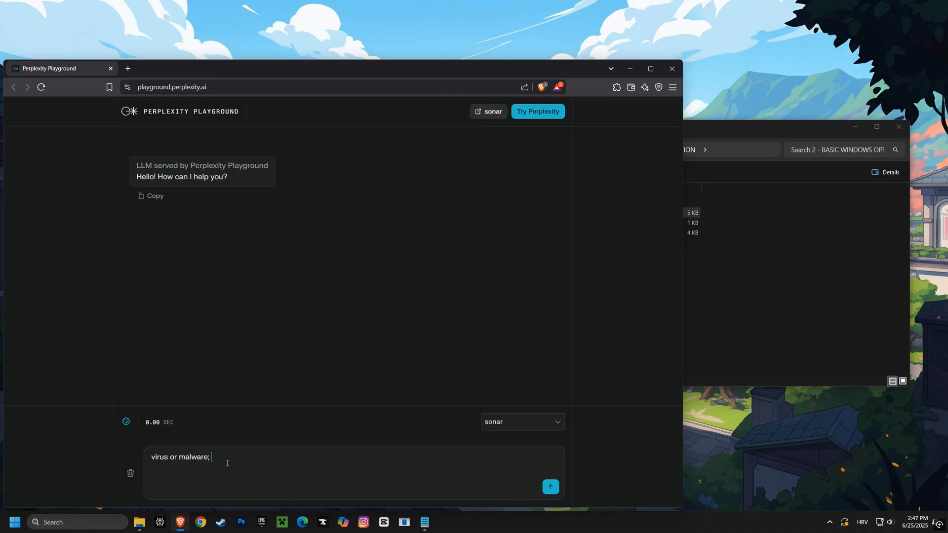
{"action": "mouse_move", "coordinate": [215, 458]}
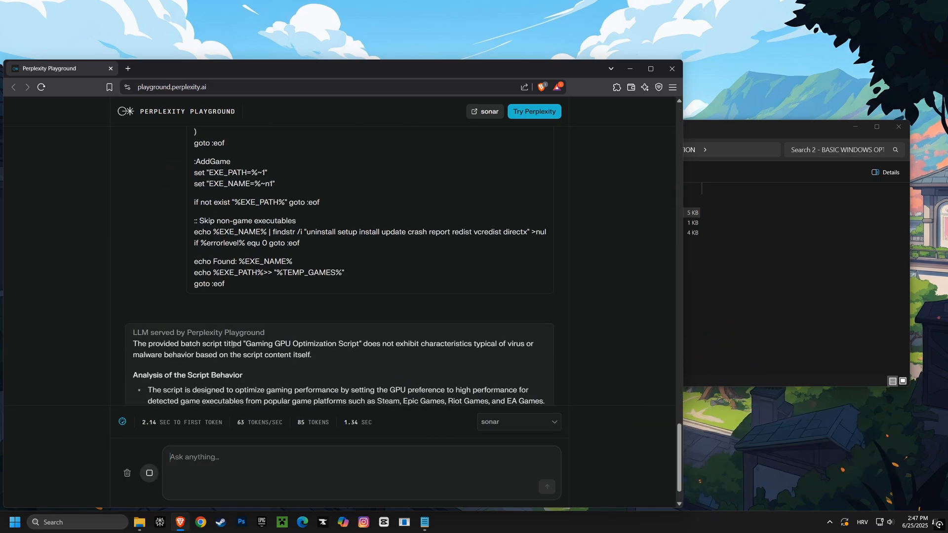
{"action": "left_click_drag", "start_coordinate": [231, 343], "coordinate": [524, 343]}
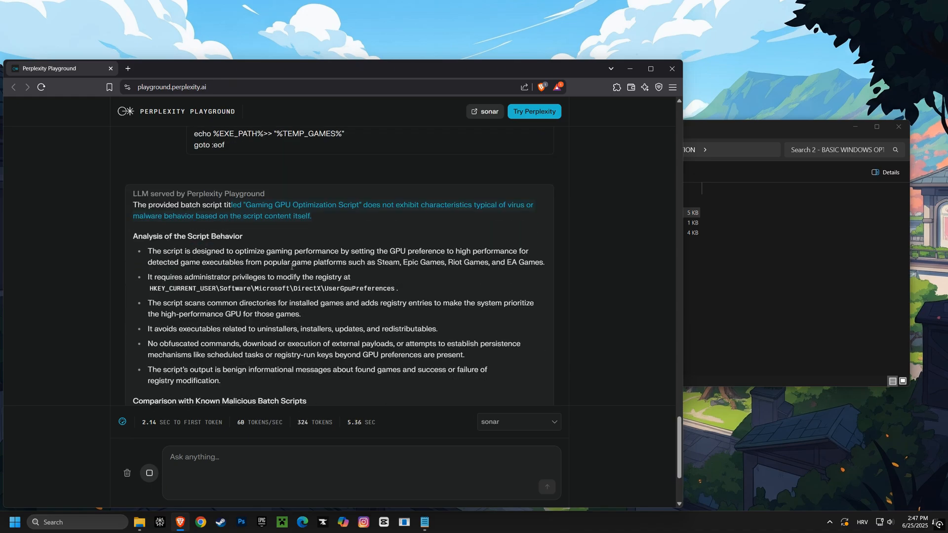
{"action": "scroll", "scroll_direction": "down", "scroll_amount": 3}
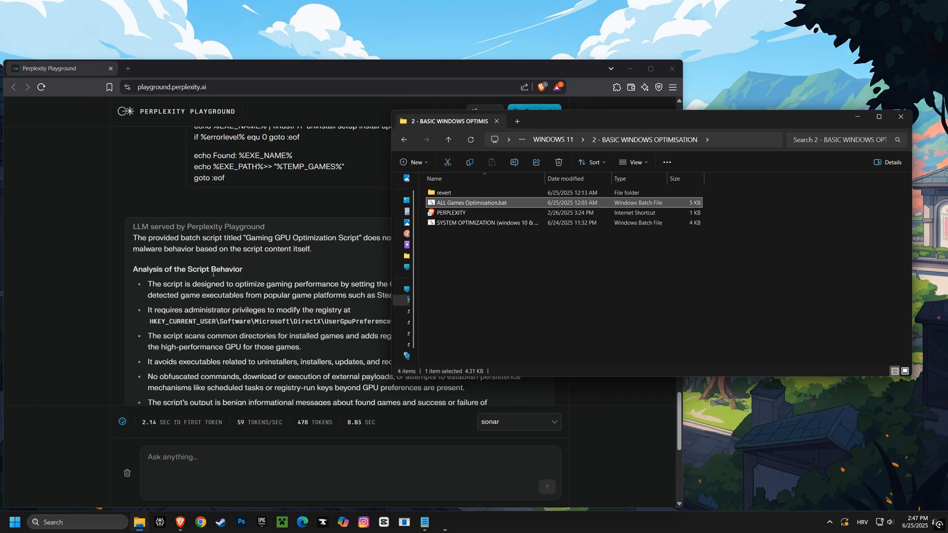
- Open the SYSTEM OPTIMIZATION script in Notepad, copy it, and ask Perplexity 'virus or malware'
{"action": "right_click", "coordinate": [470, 203]}
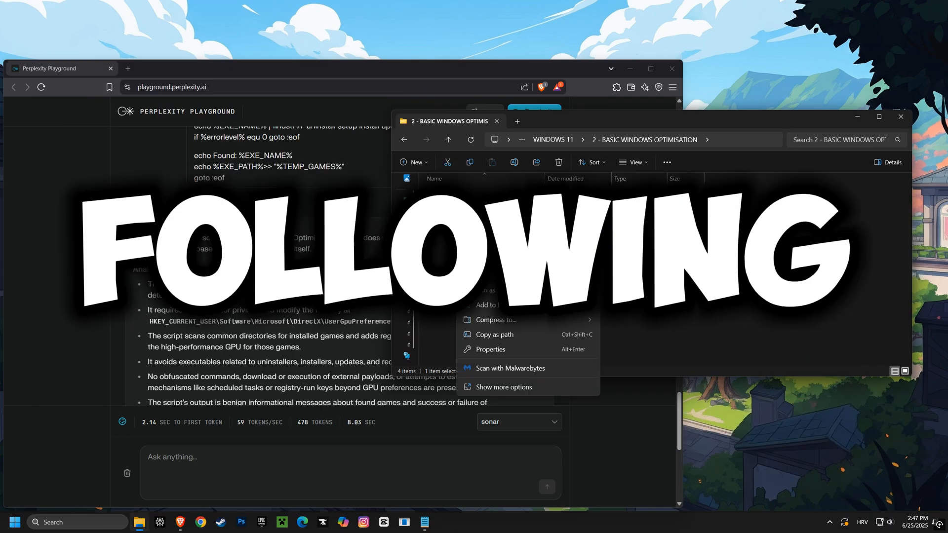
{"action": "left_click", "coordinate": [503, 386]}
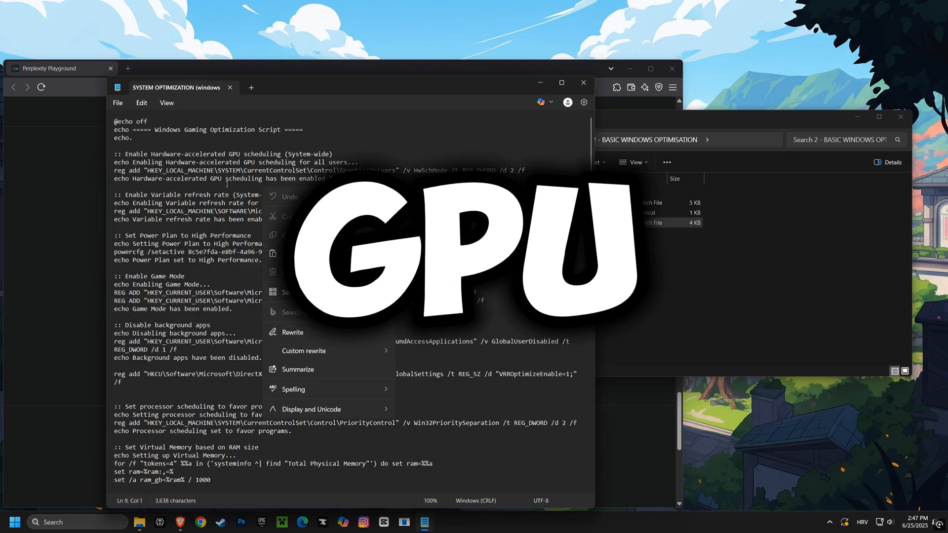
{"action": "key", "text": "ctrl+a"}
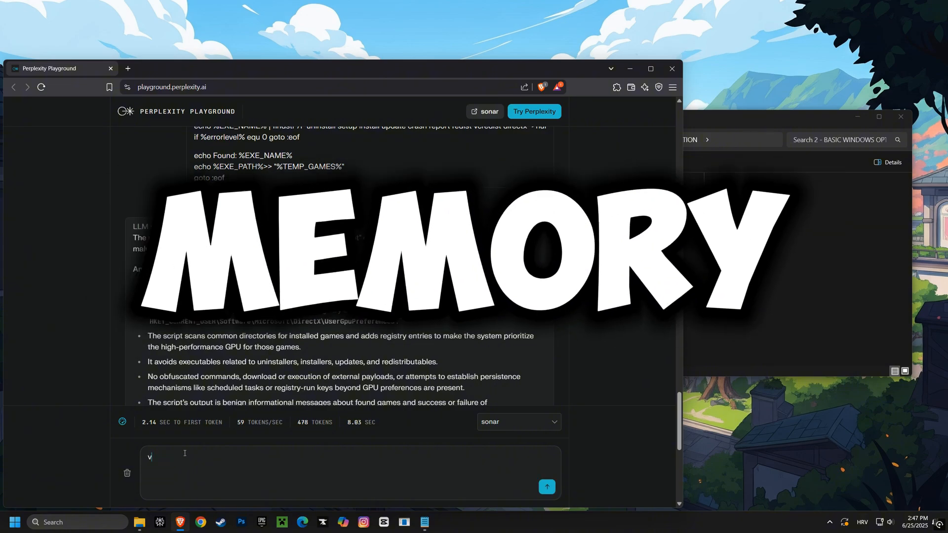
{"action": "type", "text": "irus or malware"}
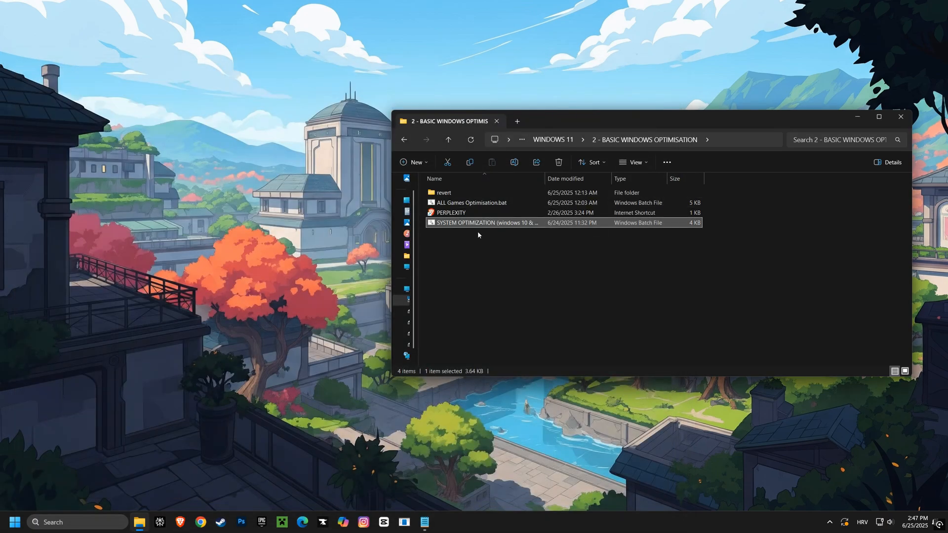
- Run the SYSTEM OPTIMIZATION script, then launch nvidiaProfileInspector.exe from its folder
{"action": "double_click", "coordinate": [484, 222]}
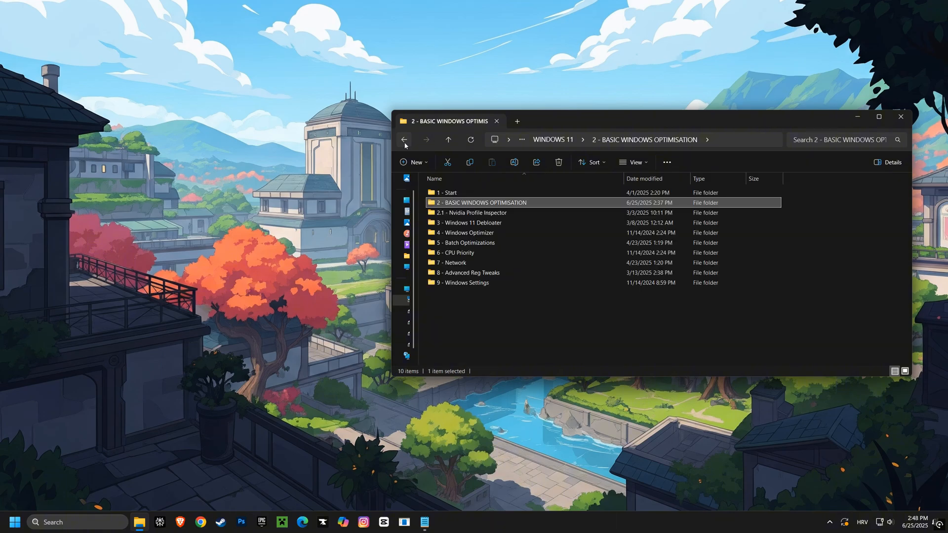
{"action": "double_click", "coordinate": [471, 213]}
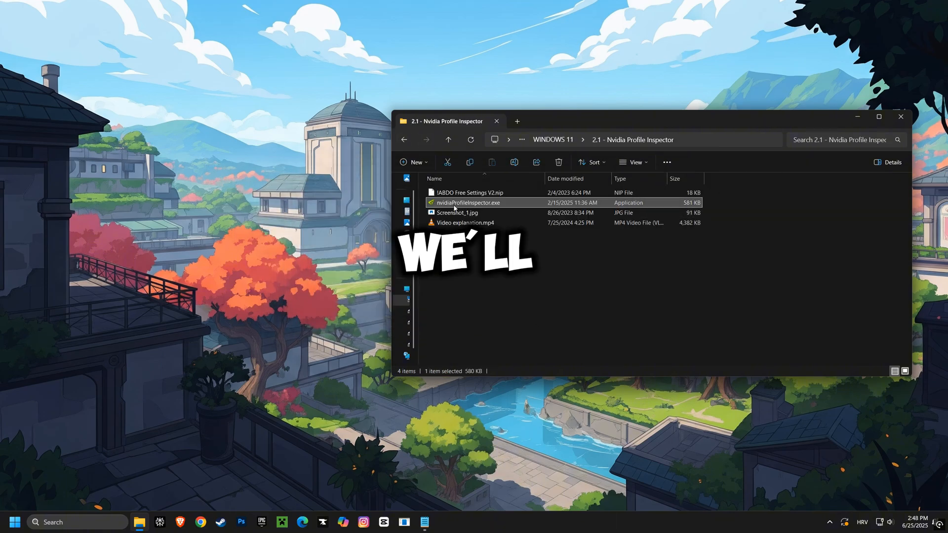
{"action": "double_click", "coordinate": [469, 203]}
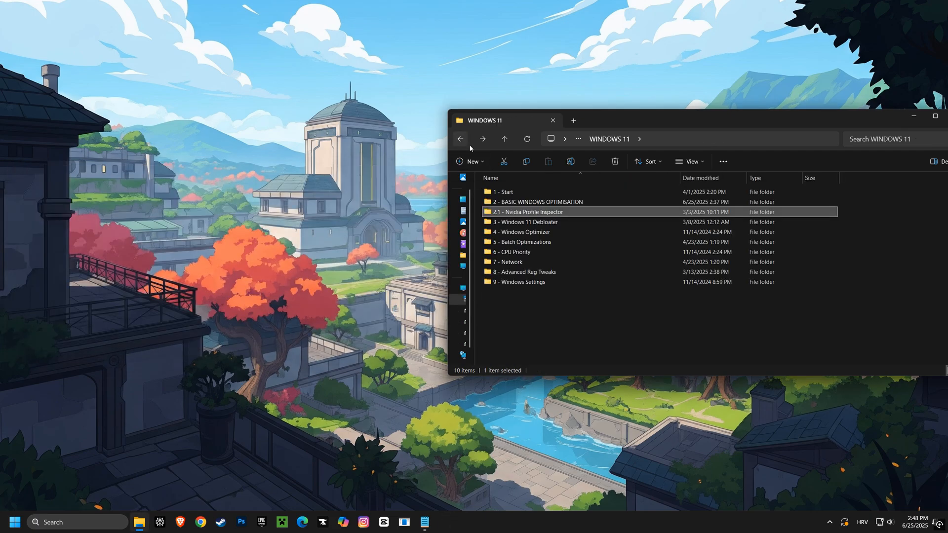
- Launch Run.bat from the Win11Debloat-master folder and choose option 1, Default Mode
{"action": "double_click", "coordinate": [526, 221]}
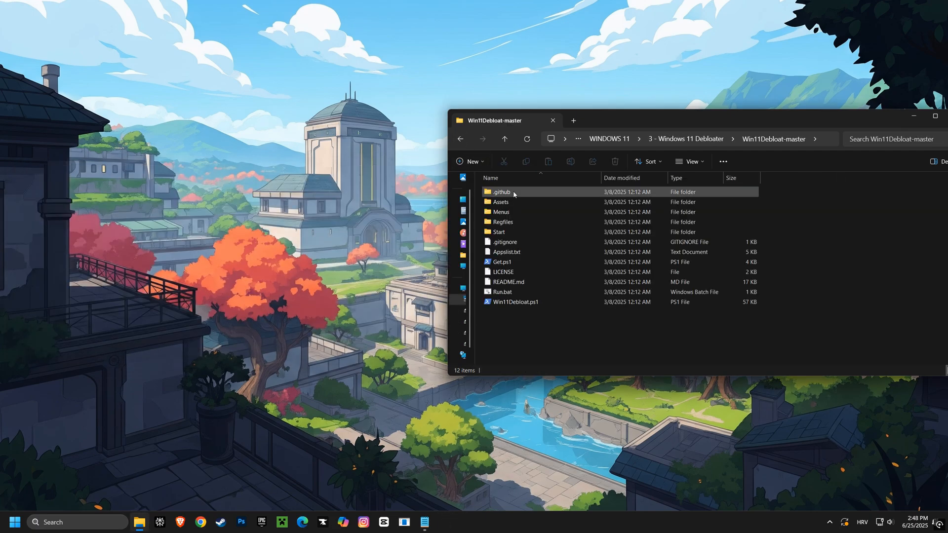
{"action": "double_click", "coordinate": [501, 292]}
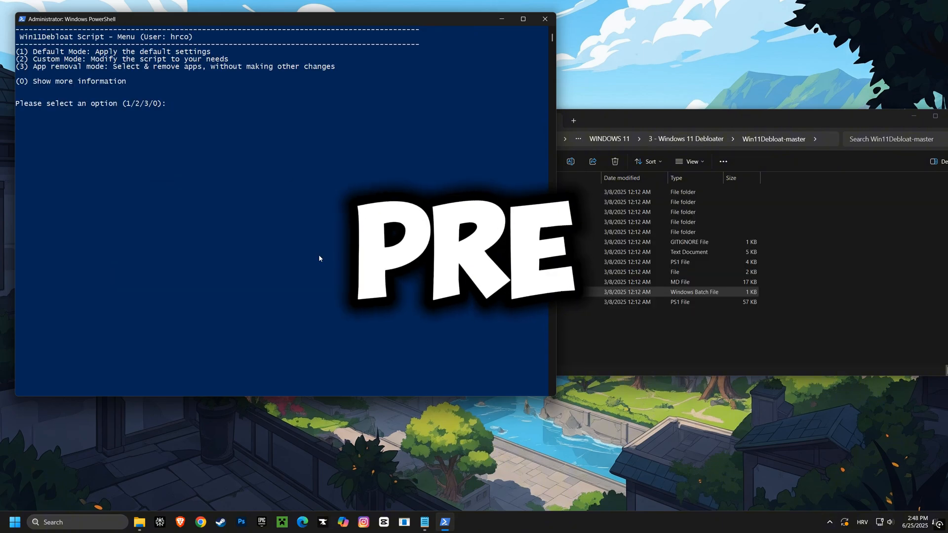
{"action": "type", "text": "1"}
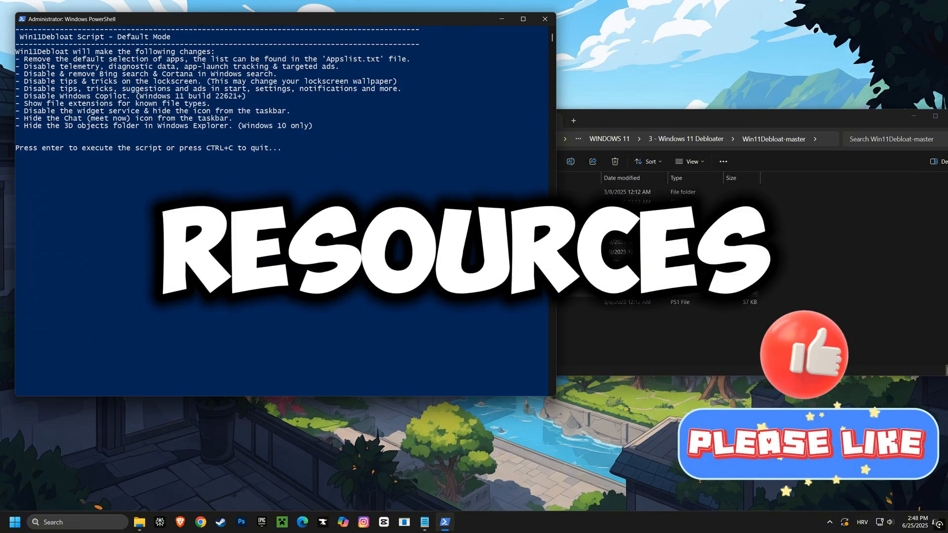
{"action": "key", "text": "enter"}
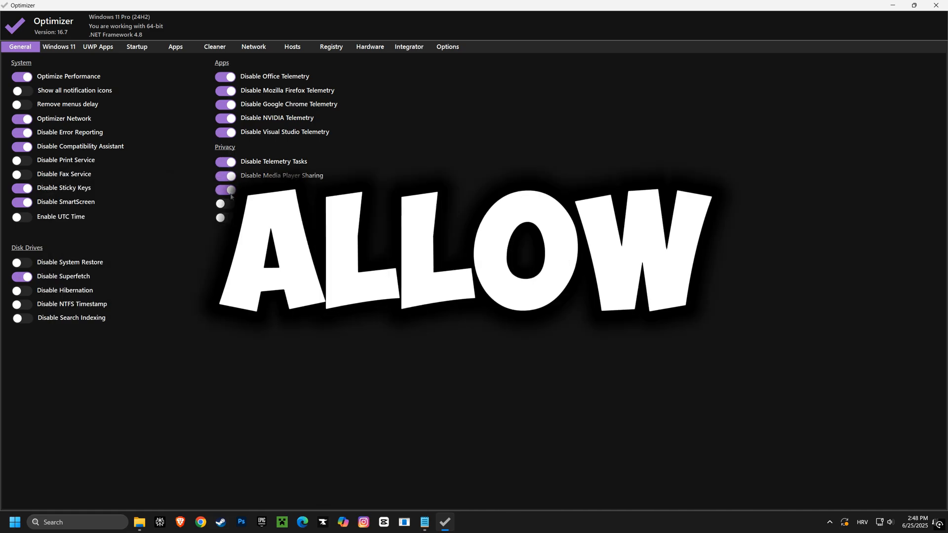
- Switch on the Privacy toggle in Optimizer's General tab
{"action": "left_click", "coordinate": [59, 46]}
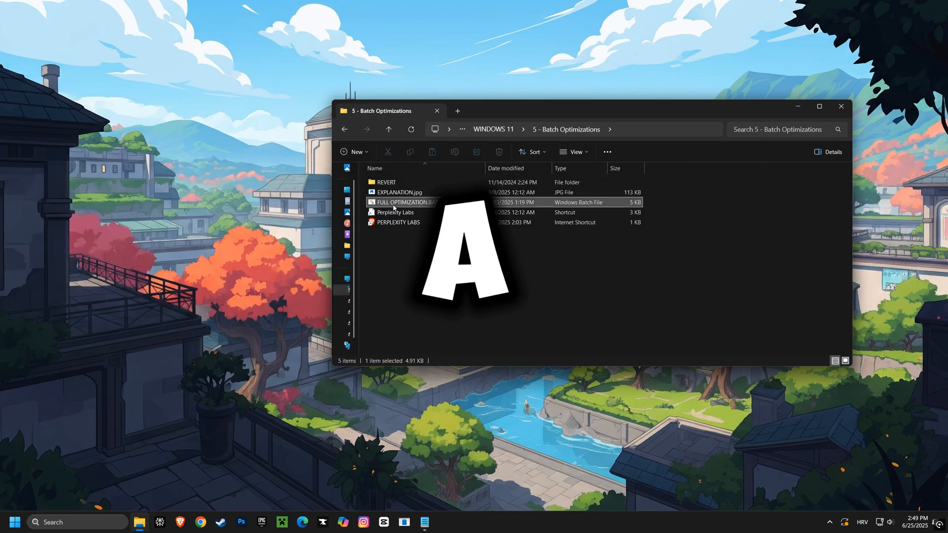
- Launch FULL OPTIMIZATION.bat from the 5 - Batch Optimizations folder
{"action": "double_click", "coordinate": [402, 202]}
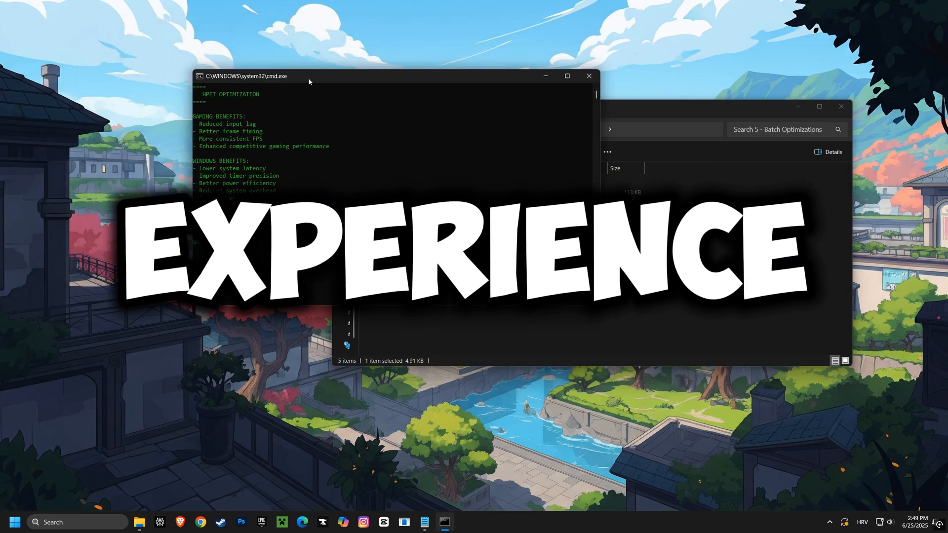